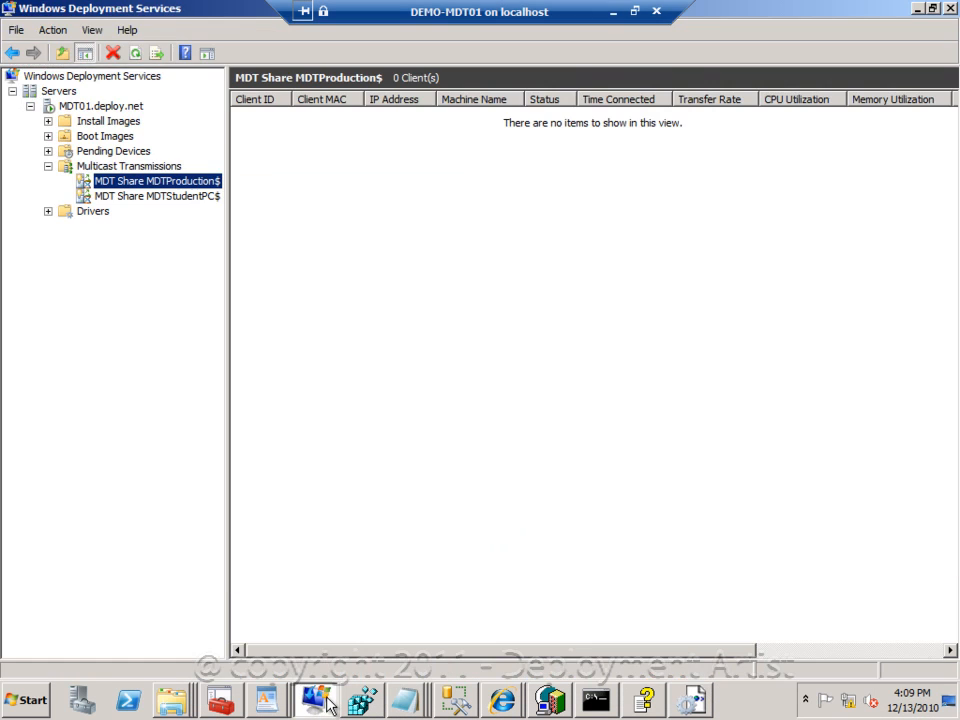
mouse_move(191, 202)
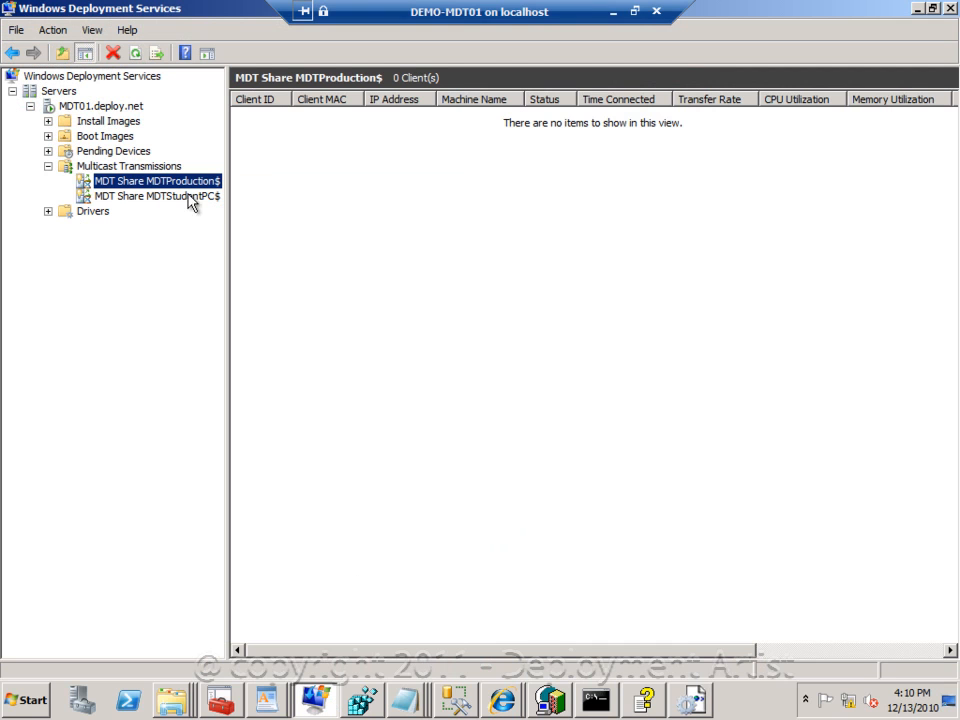
- Open MDT01's properties and check its PXE Response policy and AD DS client naming settings
click(100, 105)
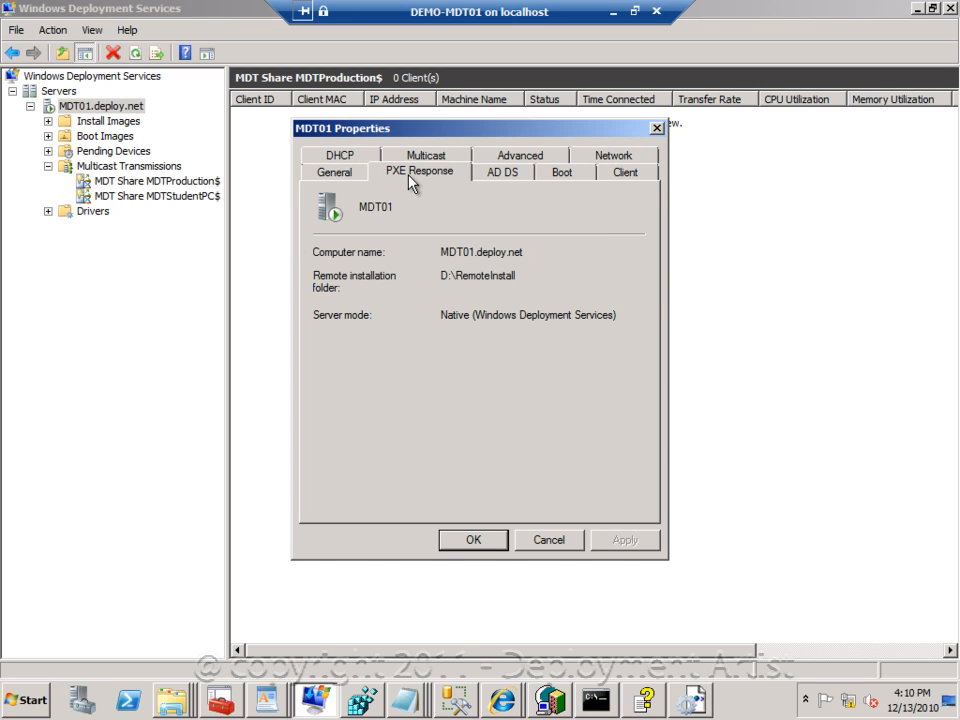
click(419, 171)
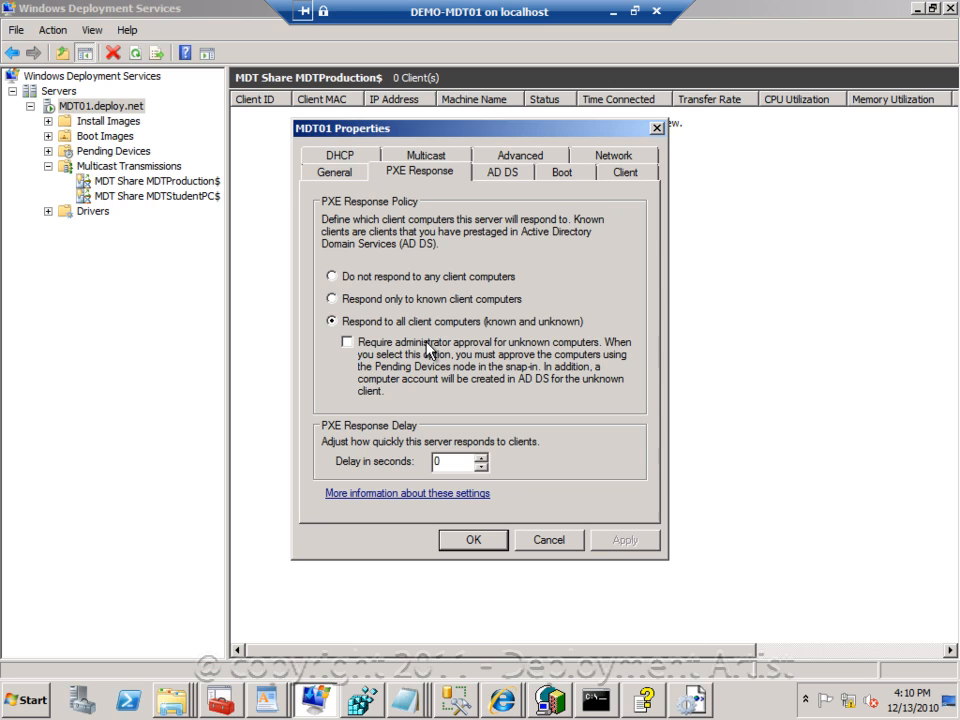
mouse_move(440, 388)
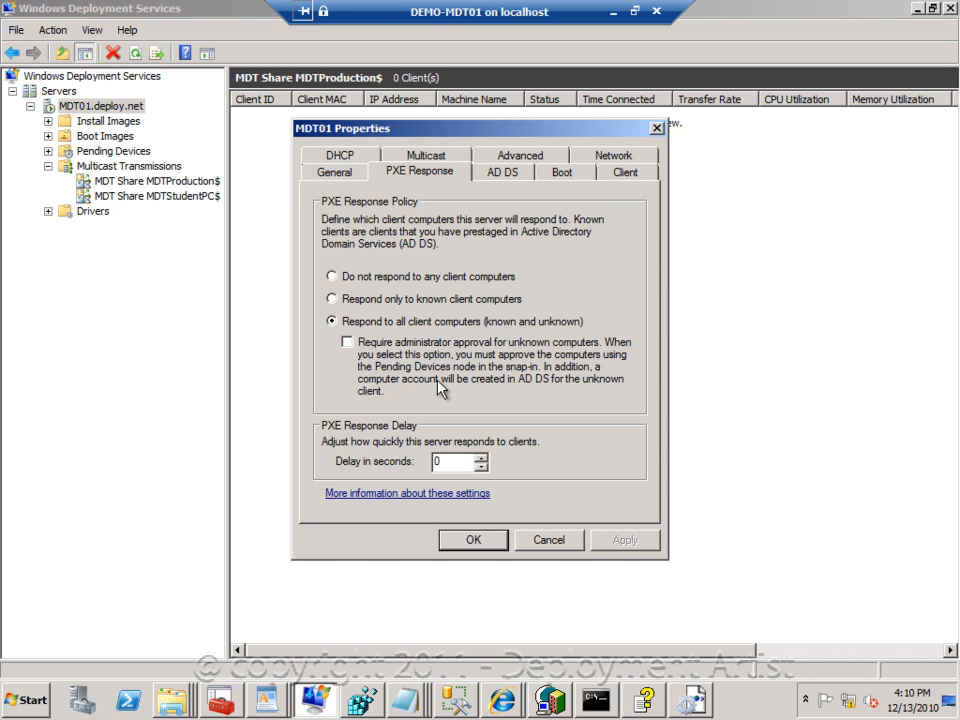
click(503, 171)
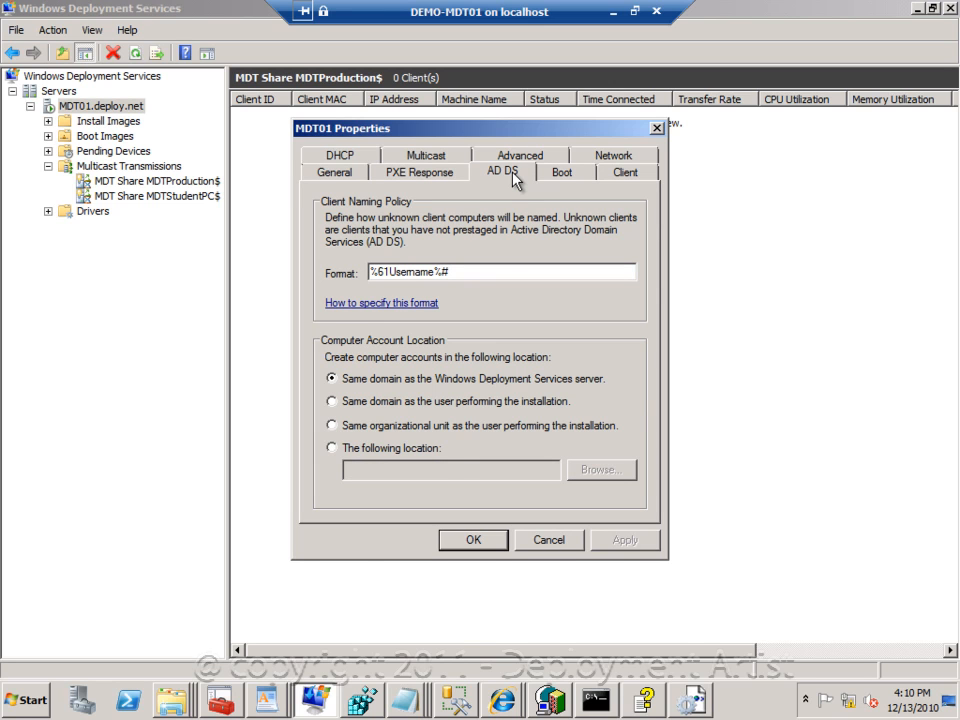
- Check MDT01's Boot tab PXE boot policy, then its Client tab unattended installation settings
click(562, 171)
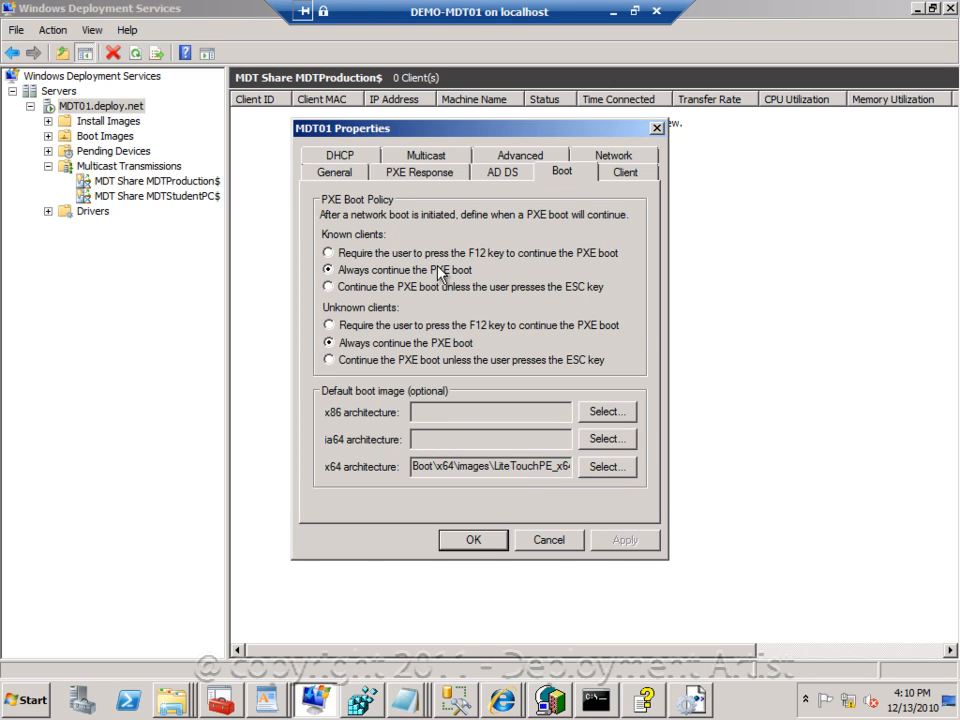
mouse_move(432, 287)
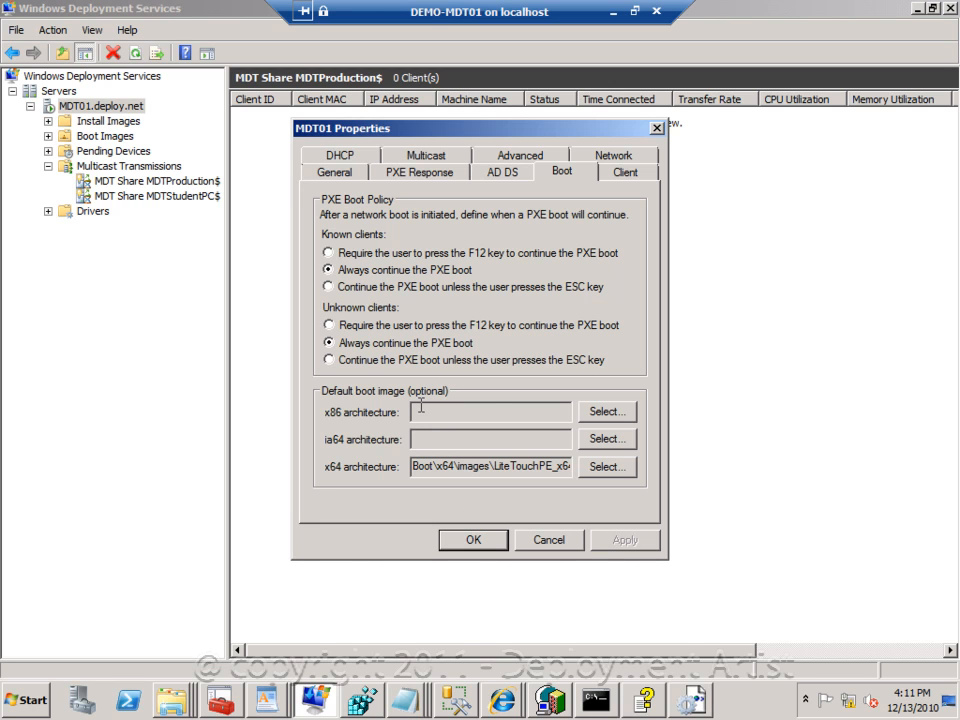
click(625, 171)
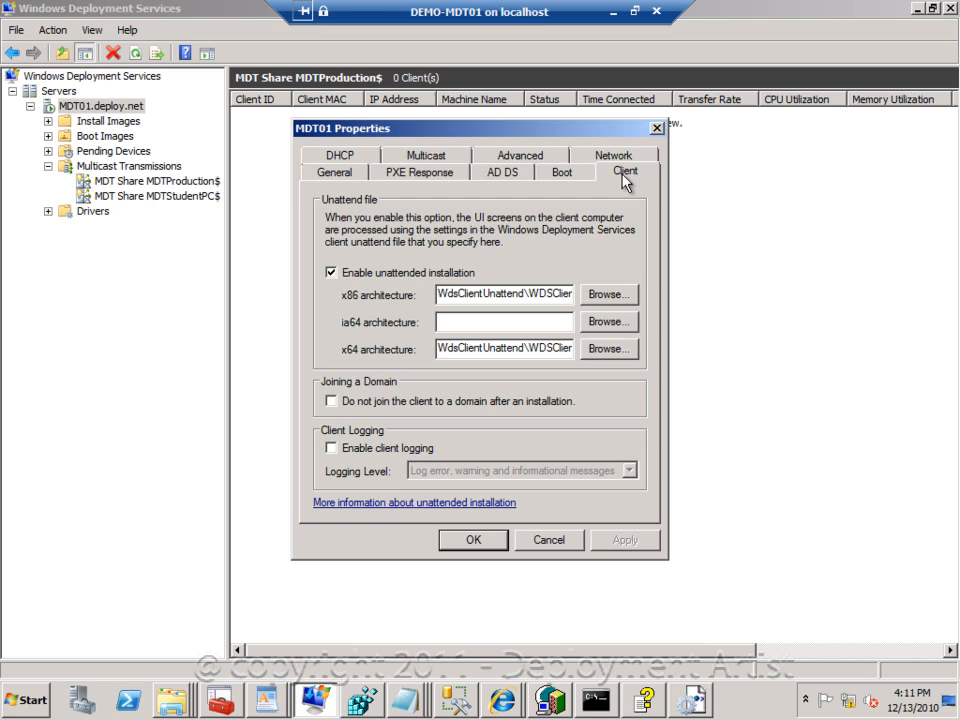
click(613, 169)
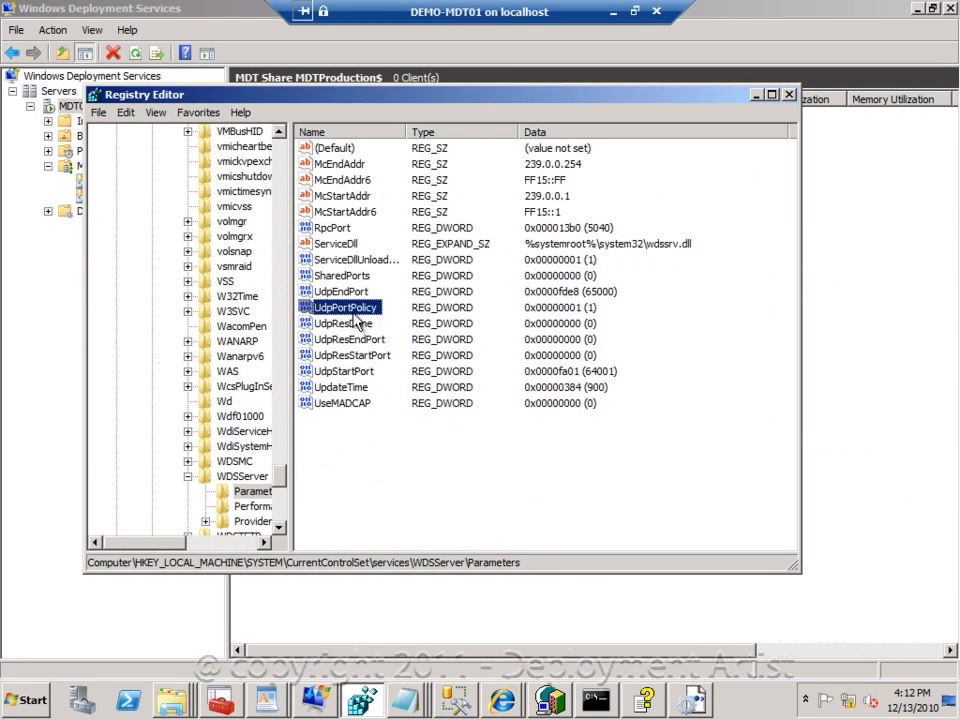
- Change the WDSServer UdpPortPolicy registry value to 0
double_click(345, 307)
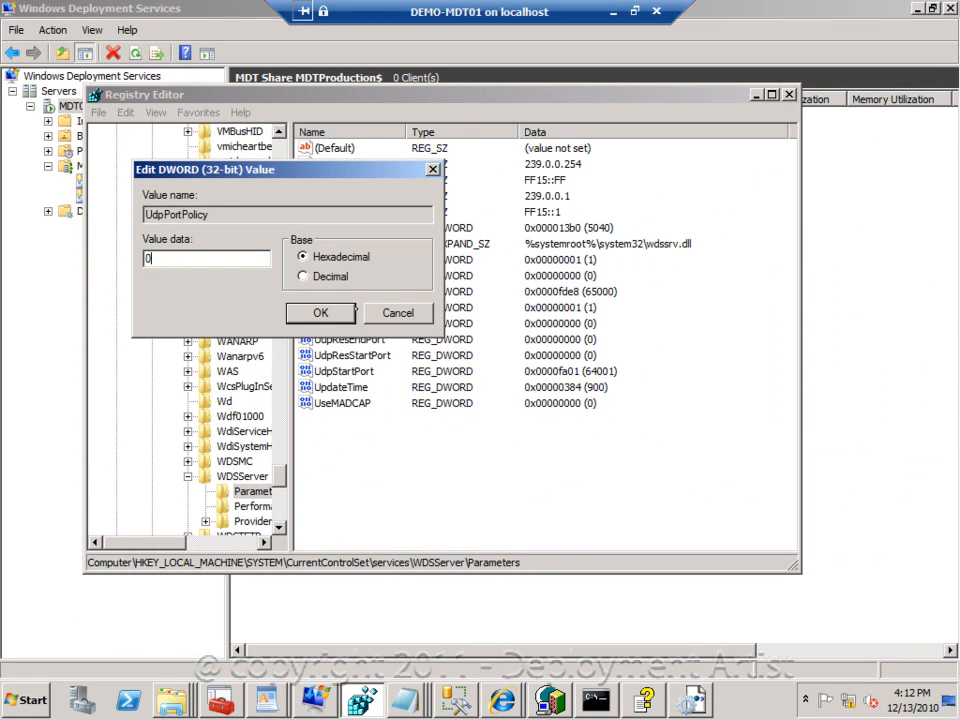
click(320, 312)
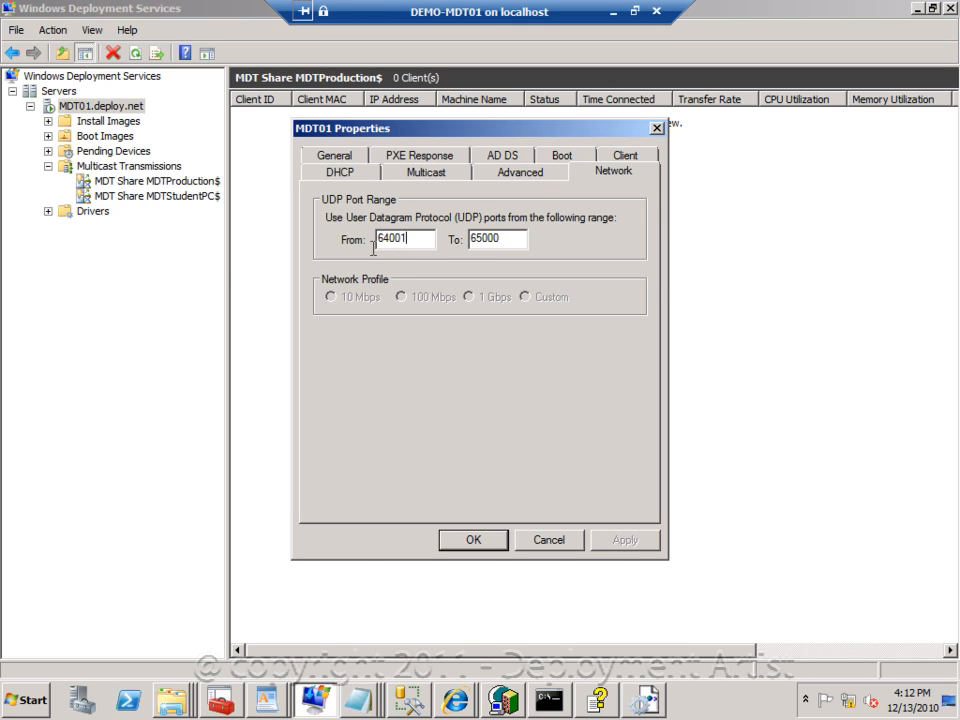
- Set MDT01's starting UDP port to 50000 and apply the change
text(50000)
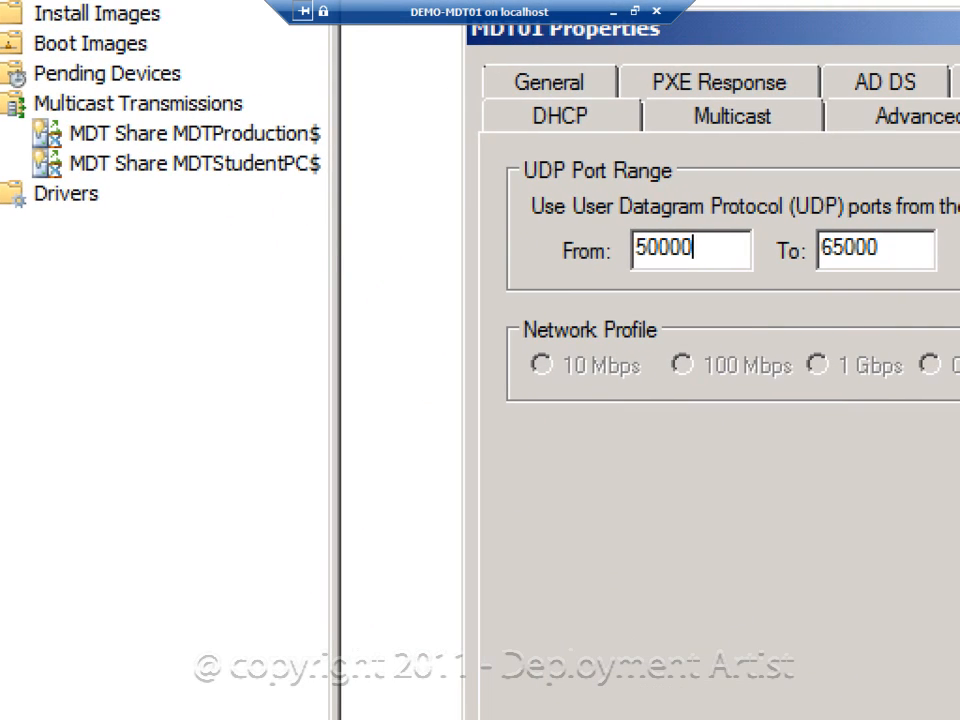
click(425, 171)
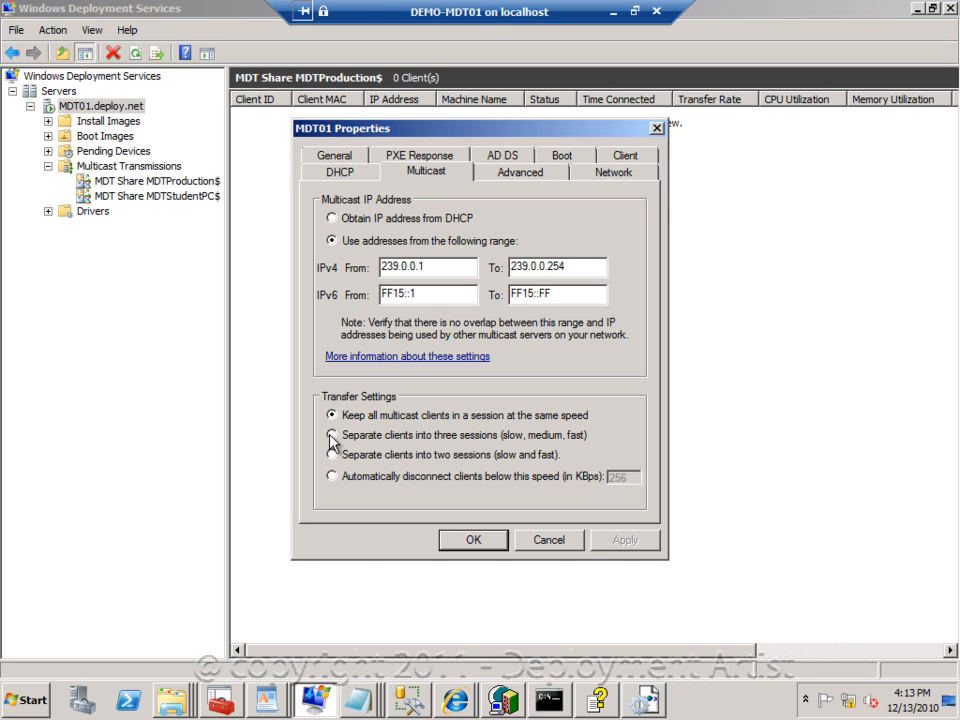
- Choose 'Separate clients into three sessions (slow, medium, fast)' for multicast, then view DHCP settings
click(331, 435)
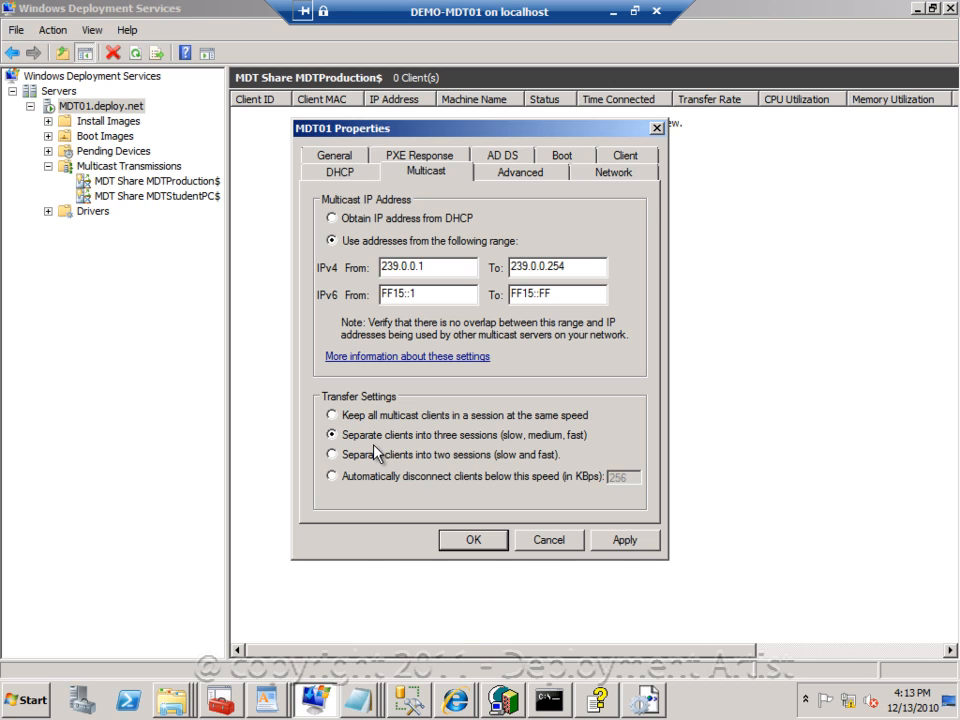
mouse_move(357, 192)
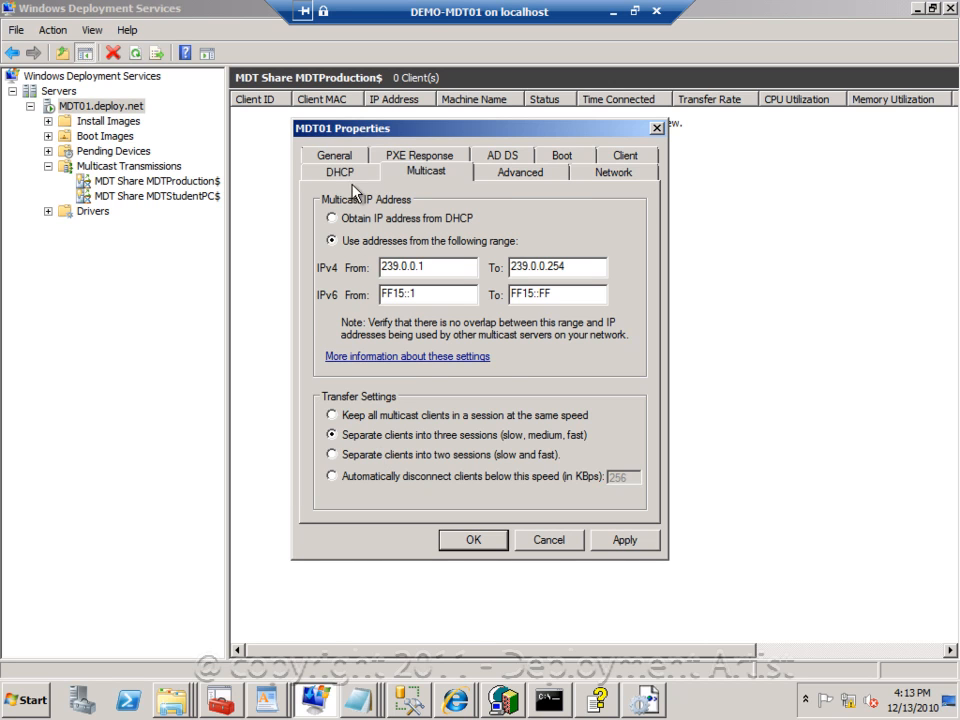
click(338, 171)
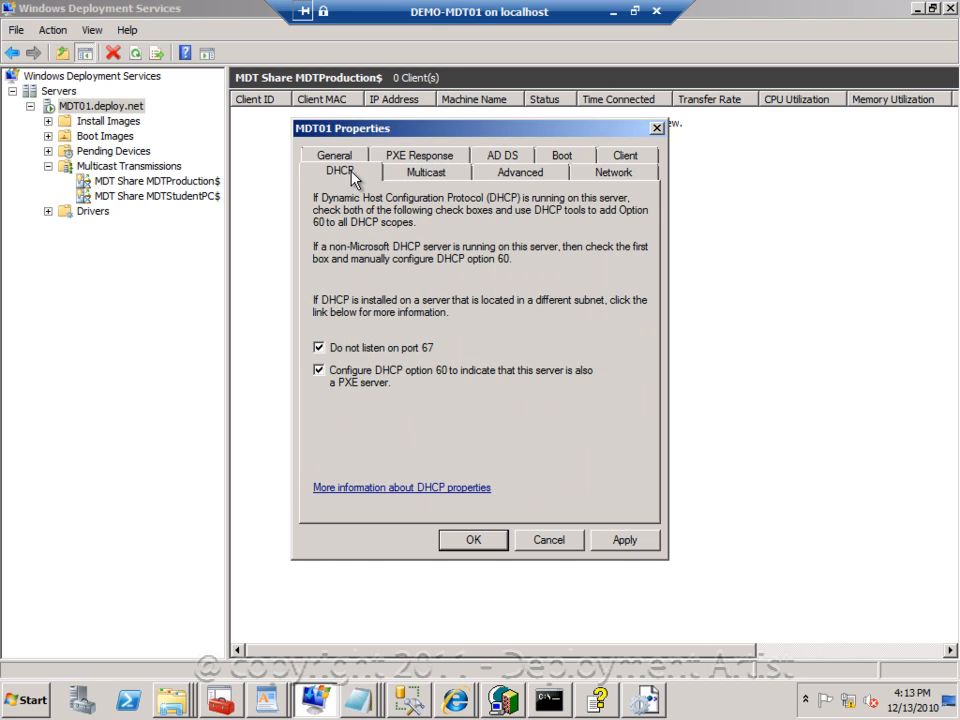